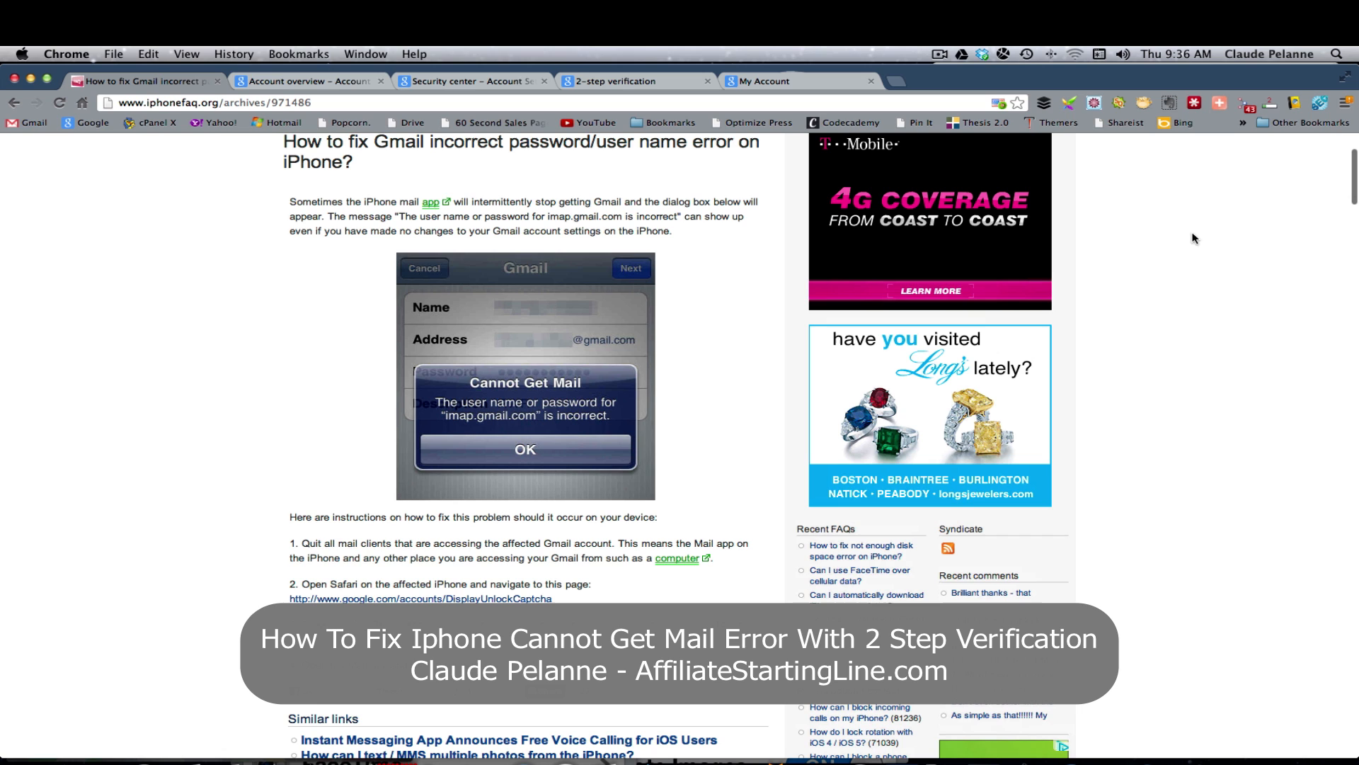
{"action": "mouse_move", "coordinate": [240, 320]}
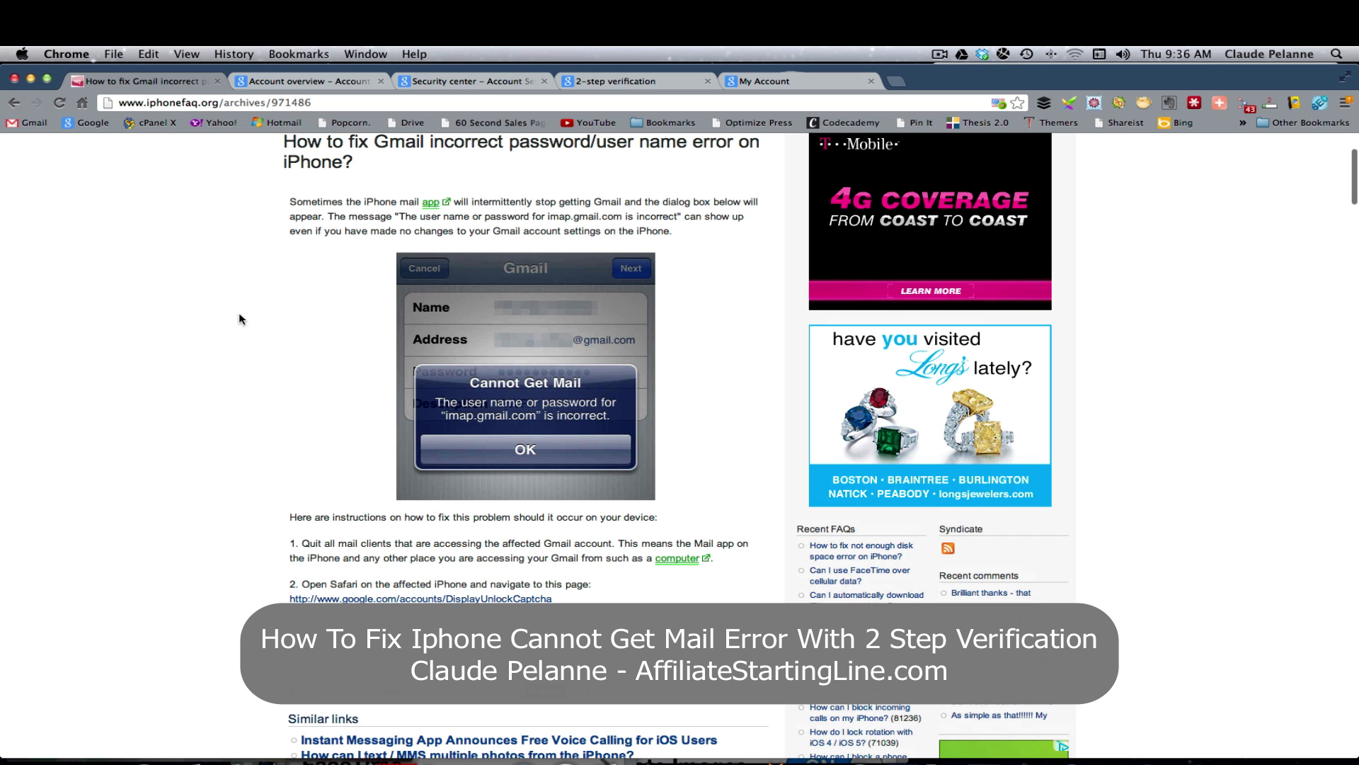
{"action": "mouse_move", "coordinate": [199, 393]}
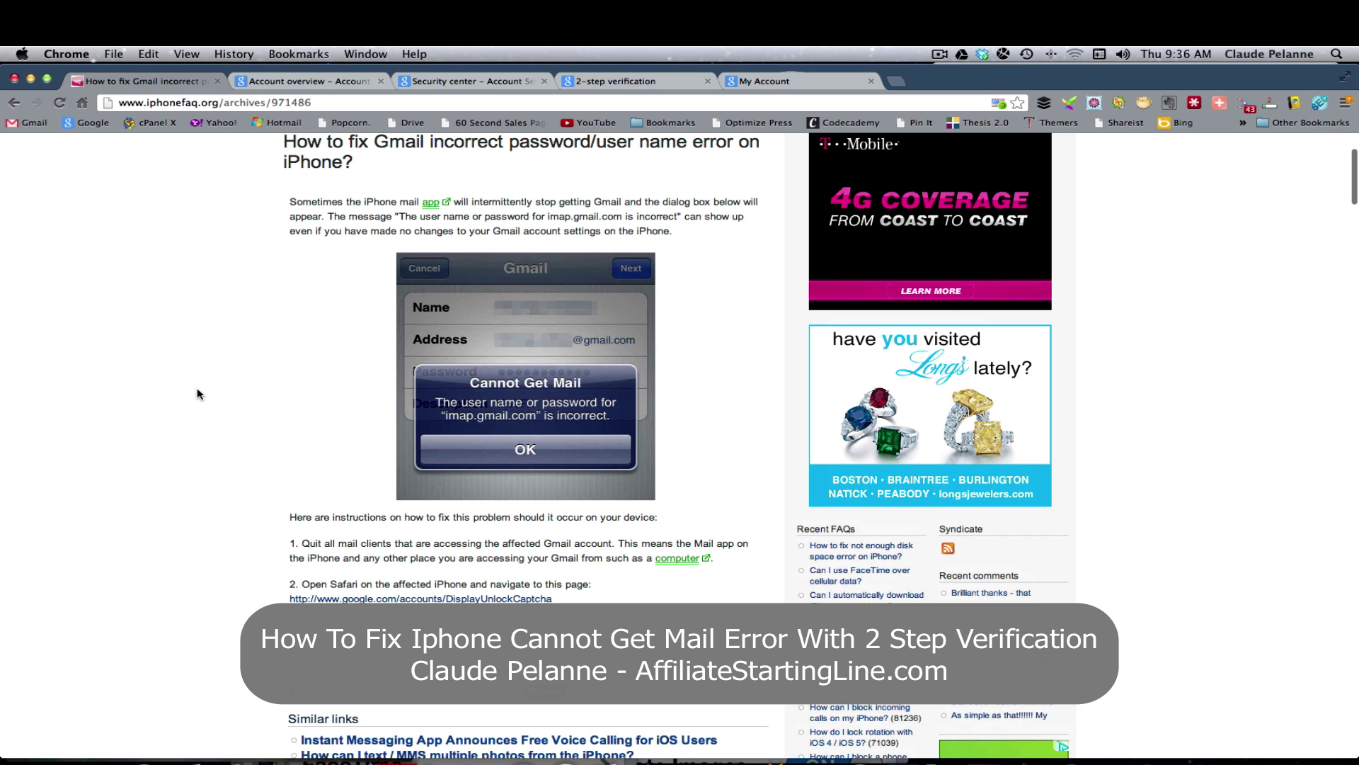
Go from the account overview to the Security page showing 2-step verification is on.
{"action": "scroll", "scroll_direction": "down", "scroll_amount": 3}
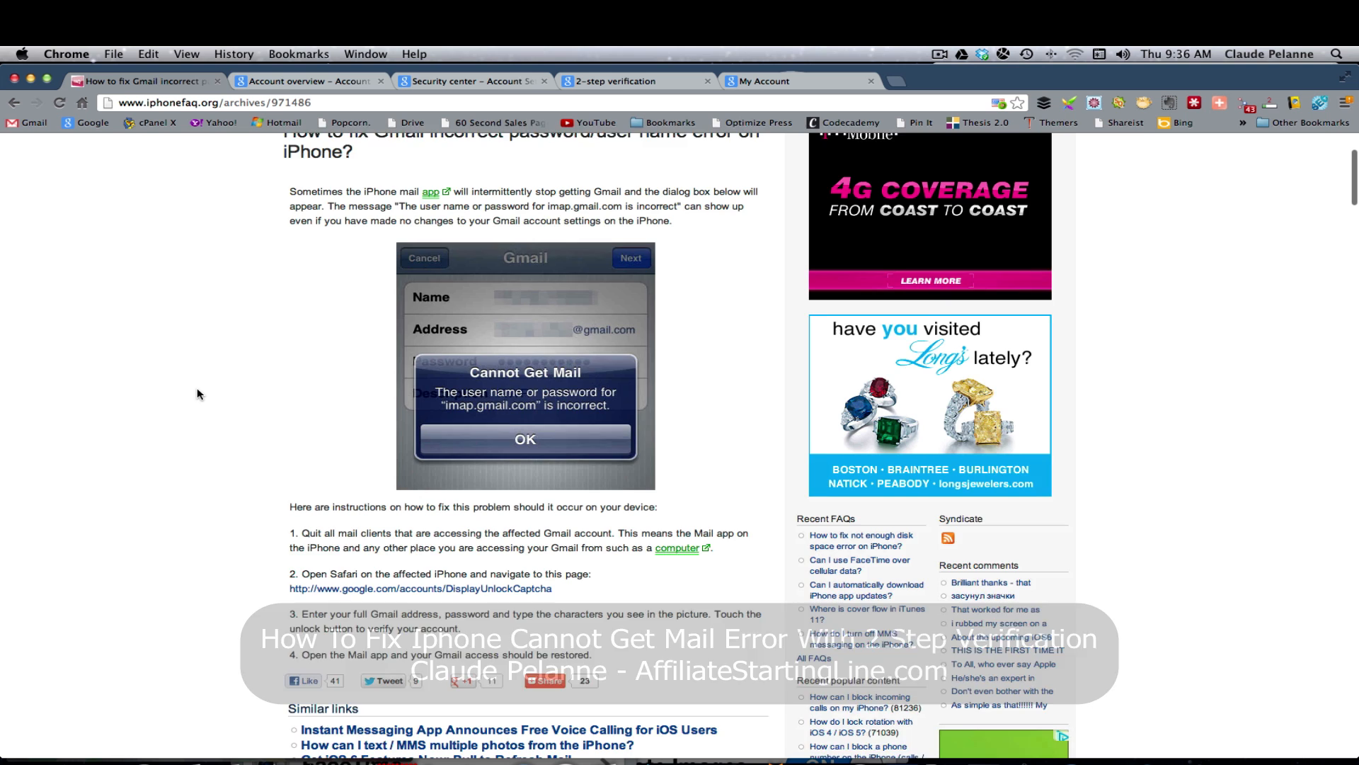
{"action": "scroll", "scroll_direction": "down", "scroll_amount": 3}
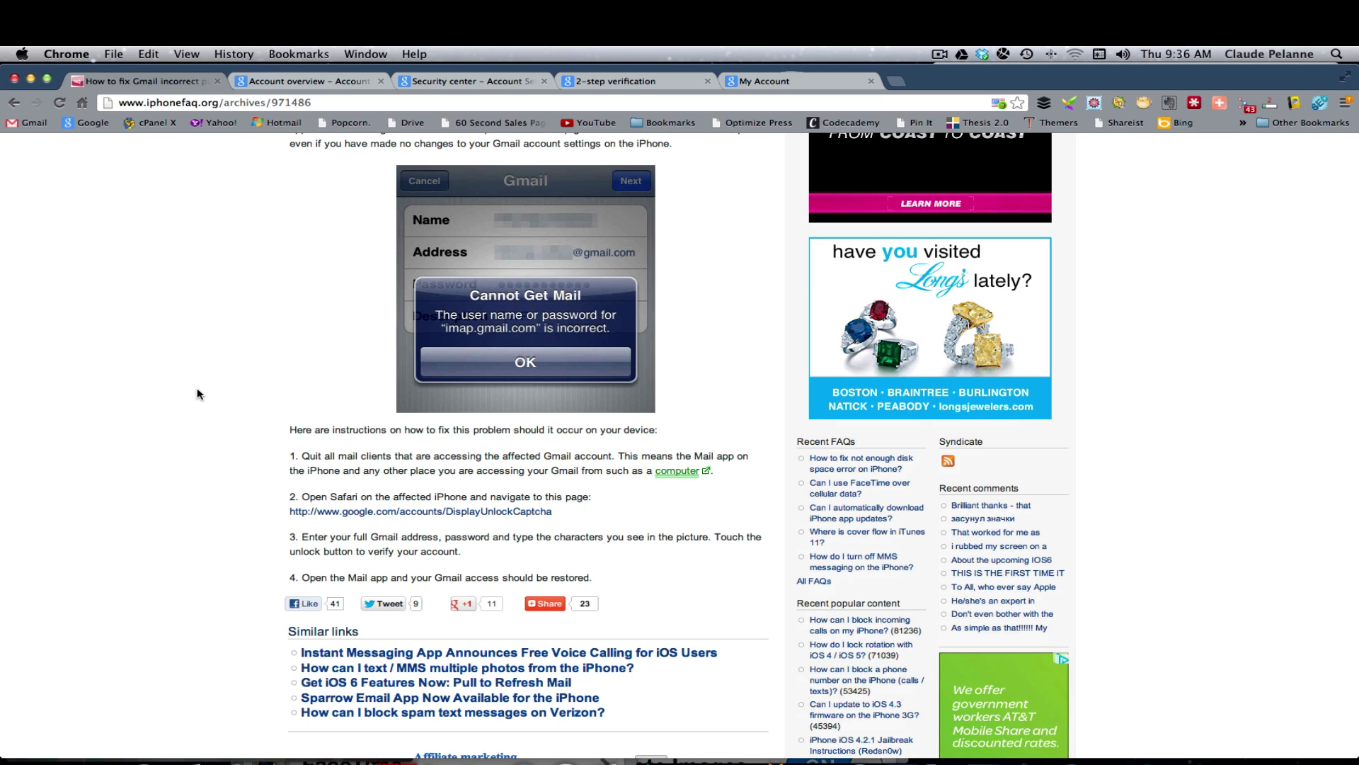
{"action": "mouse_move", "coordinate": [198, 389]}
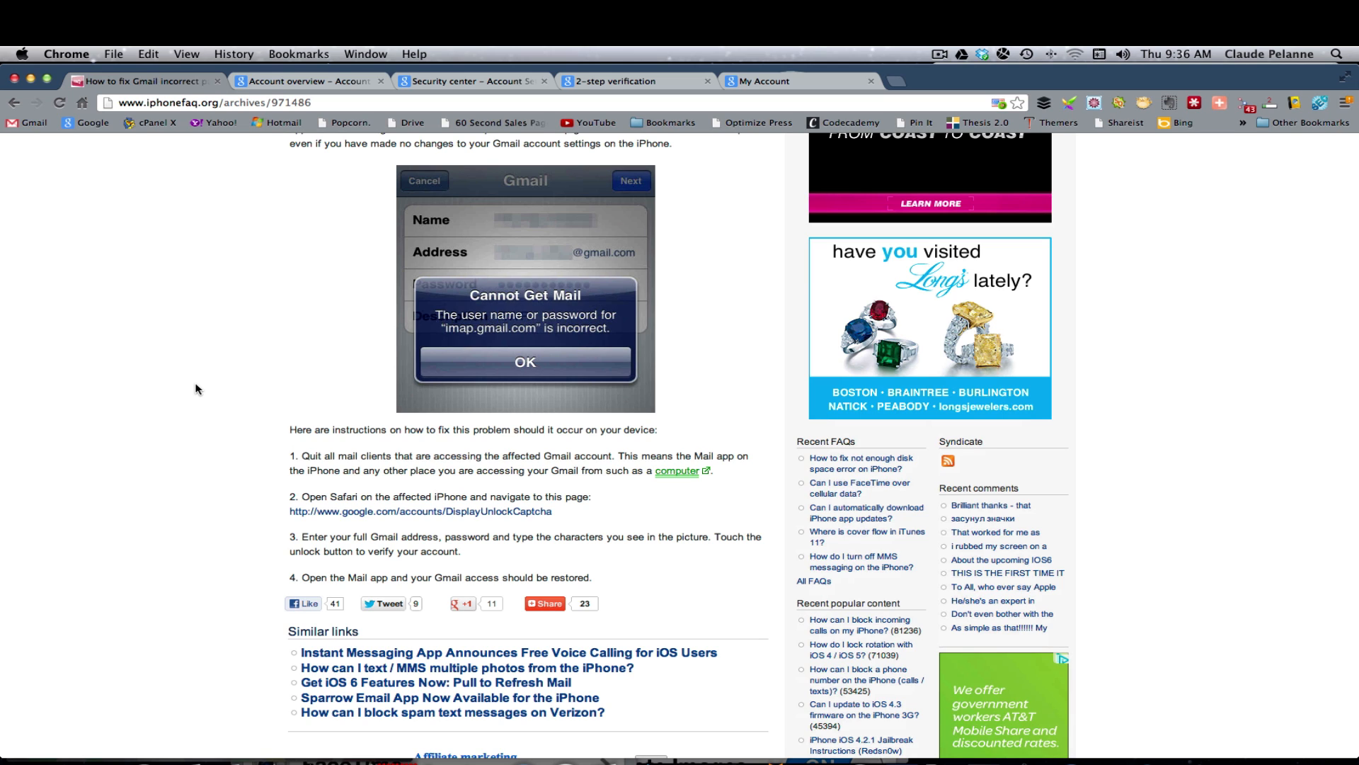
{"action": "mouse_move", "coordinate": [225, 309]}
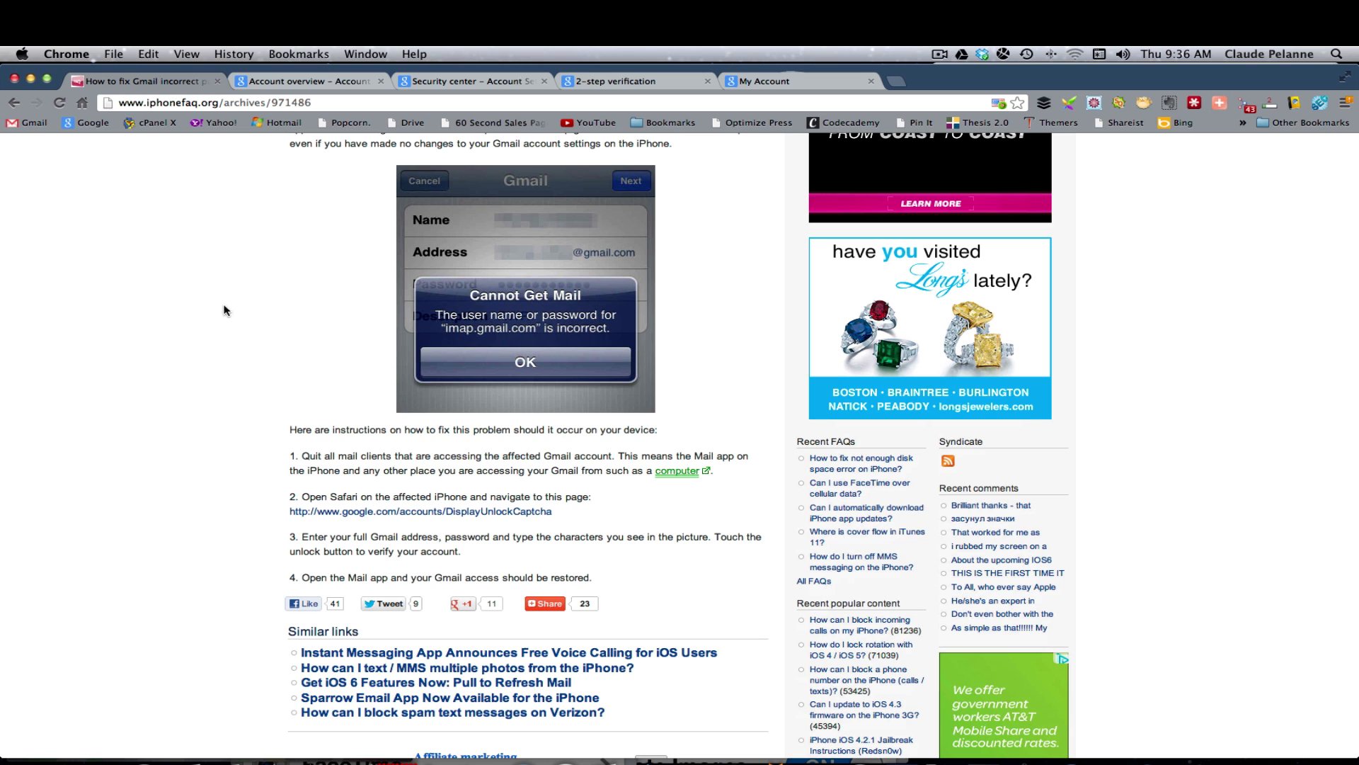
{"action": "mouse_move", "coordinate": [266, 159]}
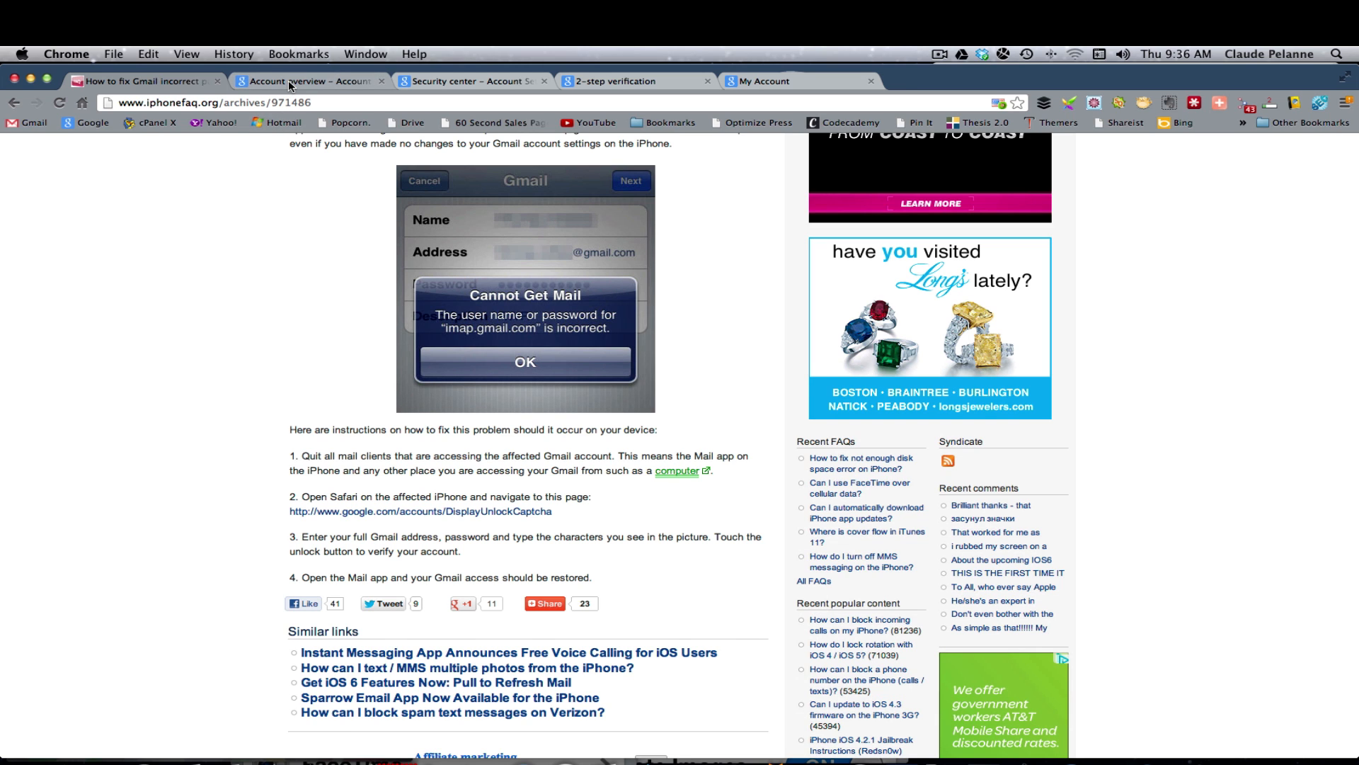
{"action": "left_click", "coordinate": [307, 80]}
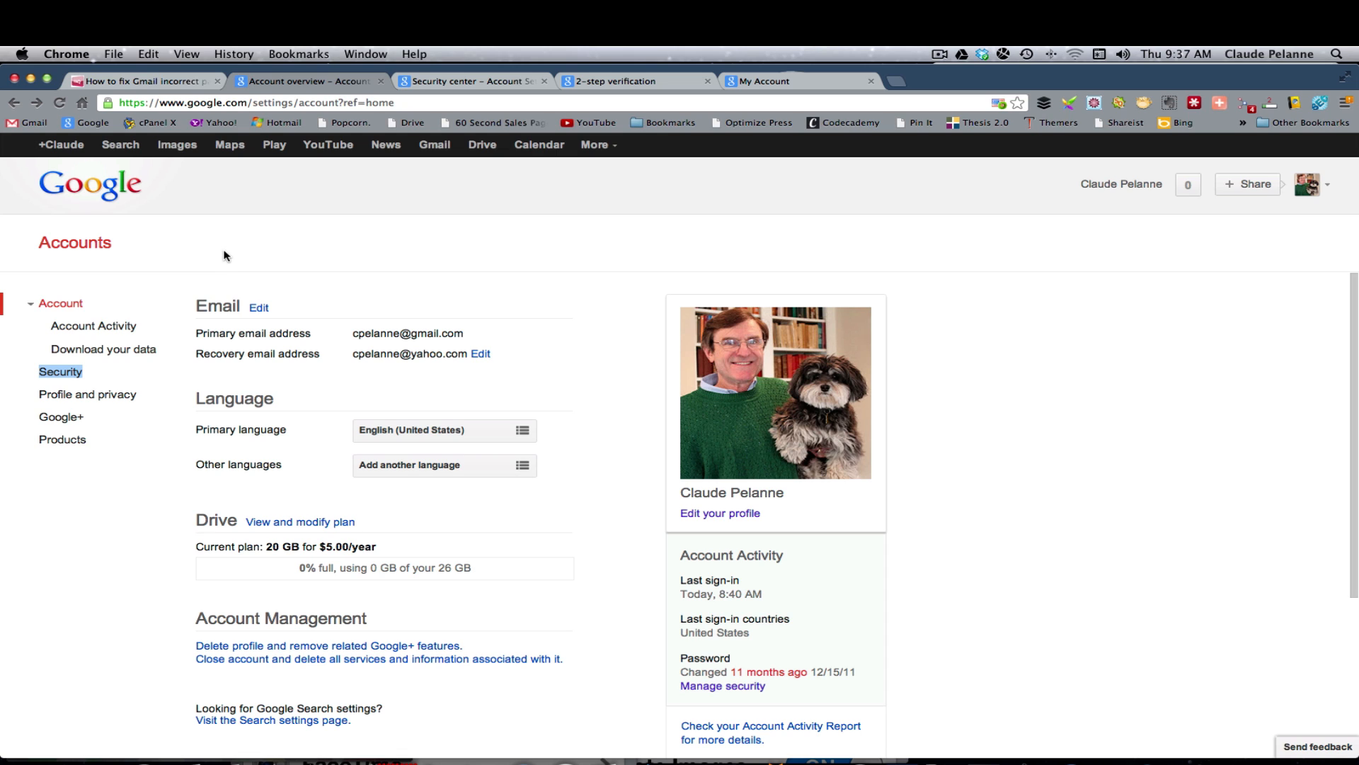
{"action": "mouse_move", "coordinate": [124, 356]}
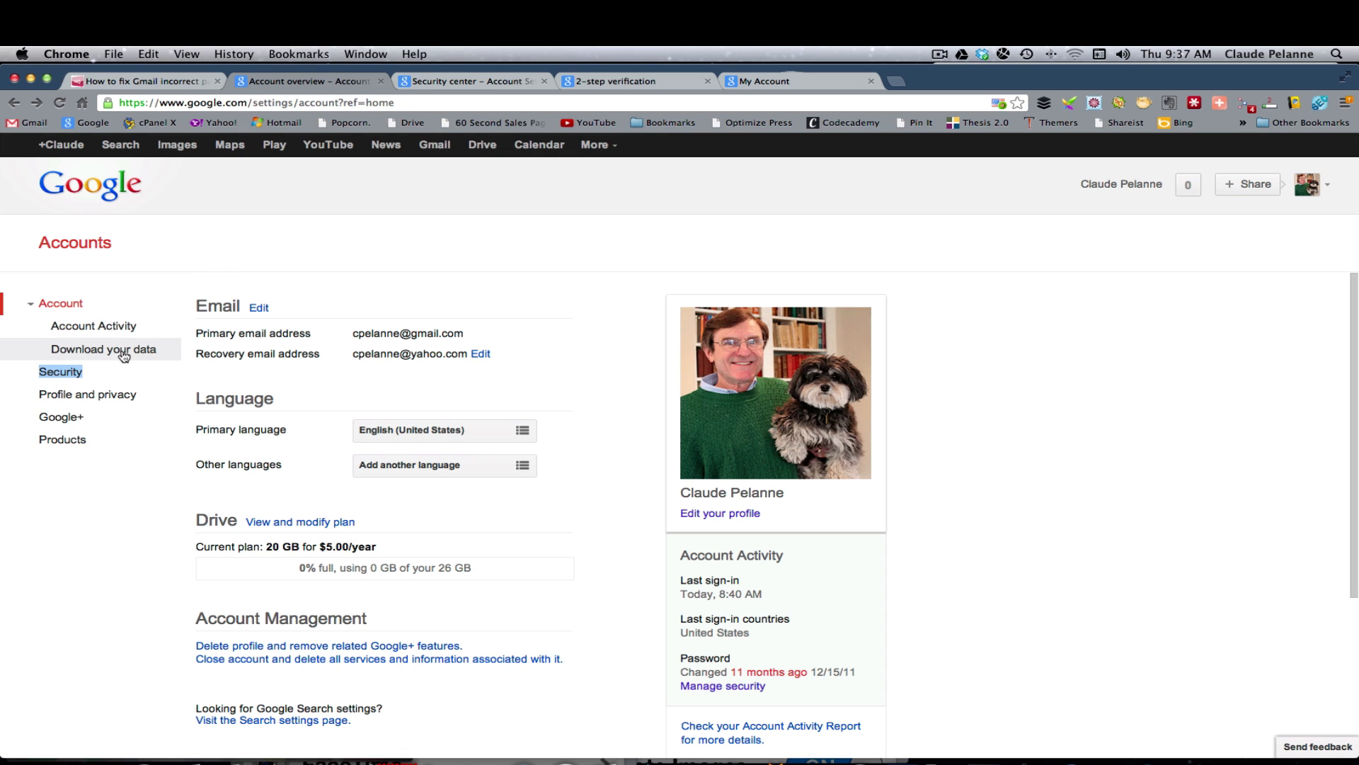
{"action": "mouse_move", "coordinate": [63, 374]}
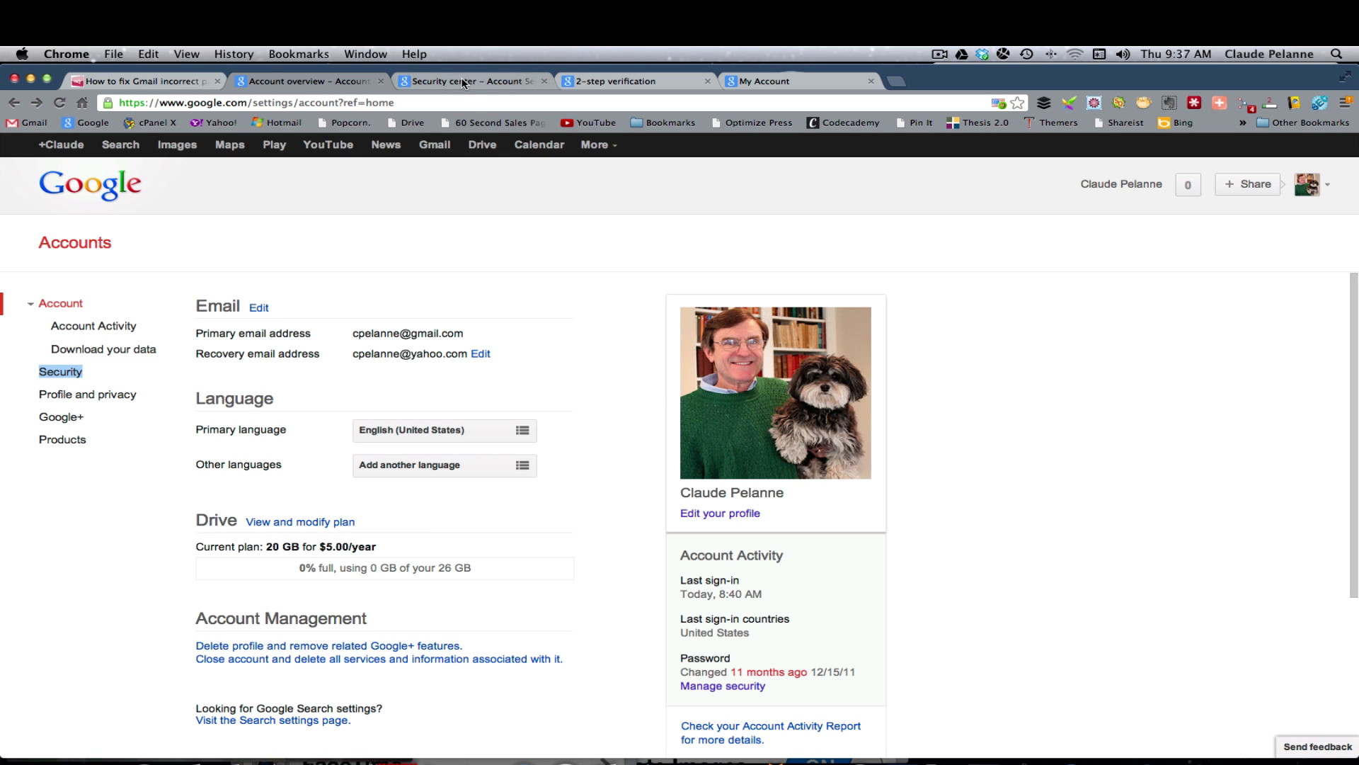
{"action": "left_click", "coordinate": [60, 371]}
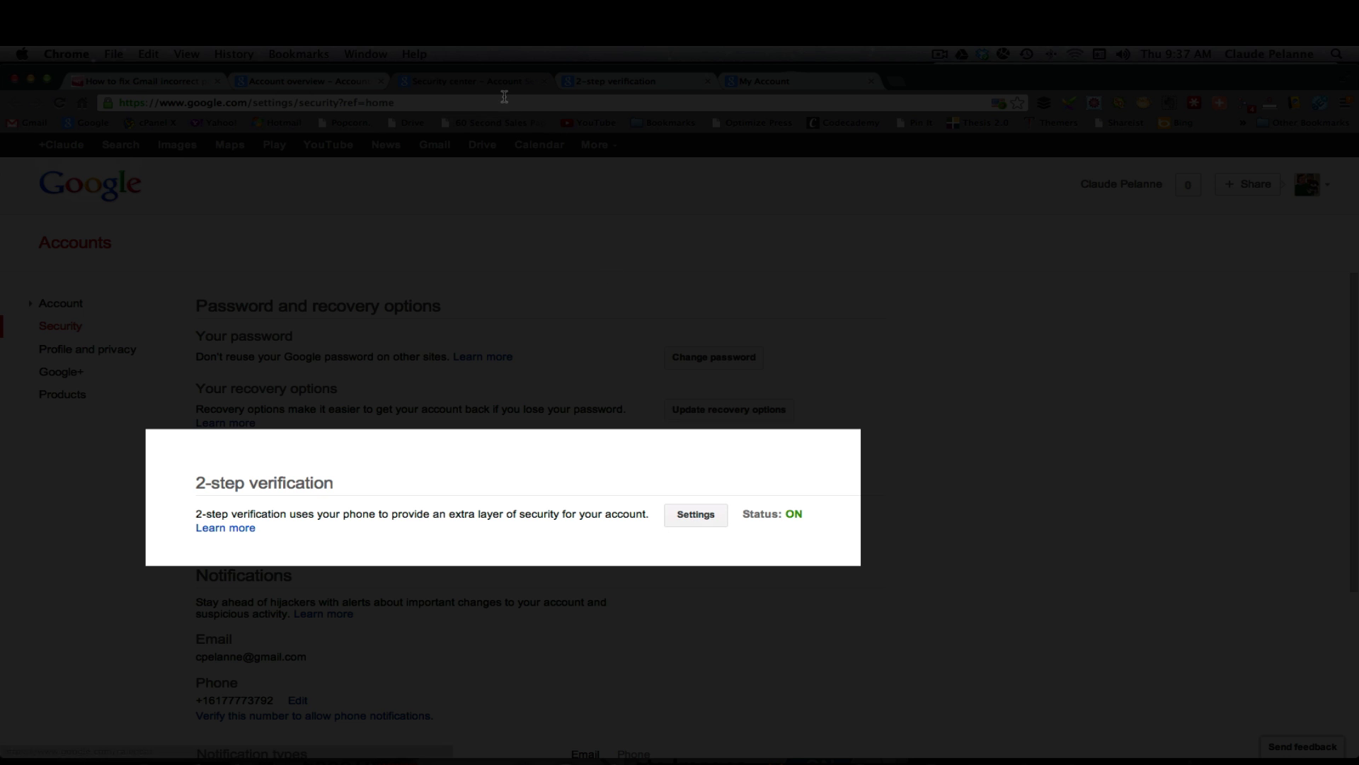
Open 2-step verification settings and scroll to the application-specific passwords section.
{"action": "left_click", "coordinate": [695, 514]}
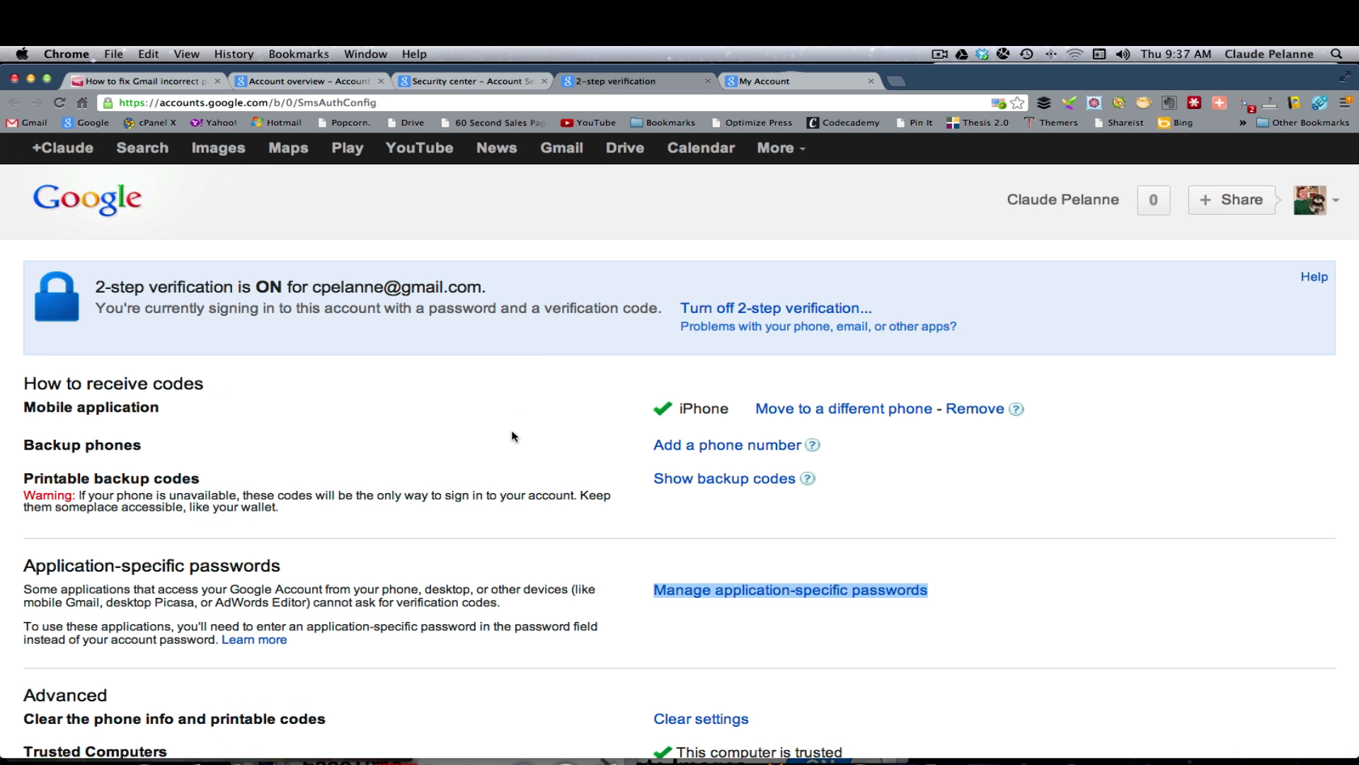
{"action": "scroll", "scroll_direction": "down", "scroll_amount": 3}
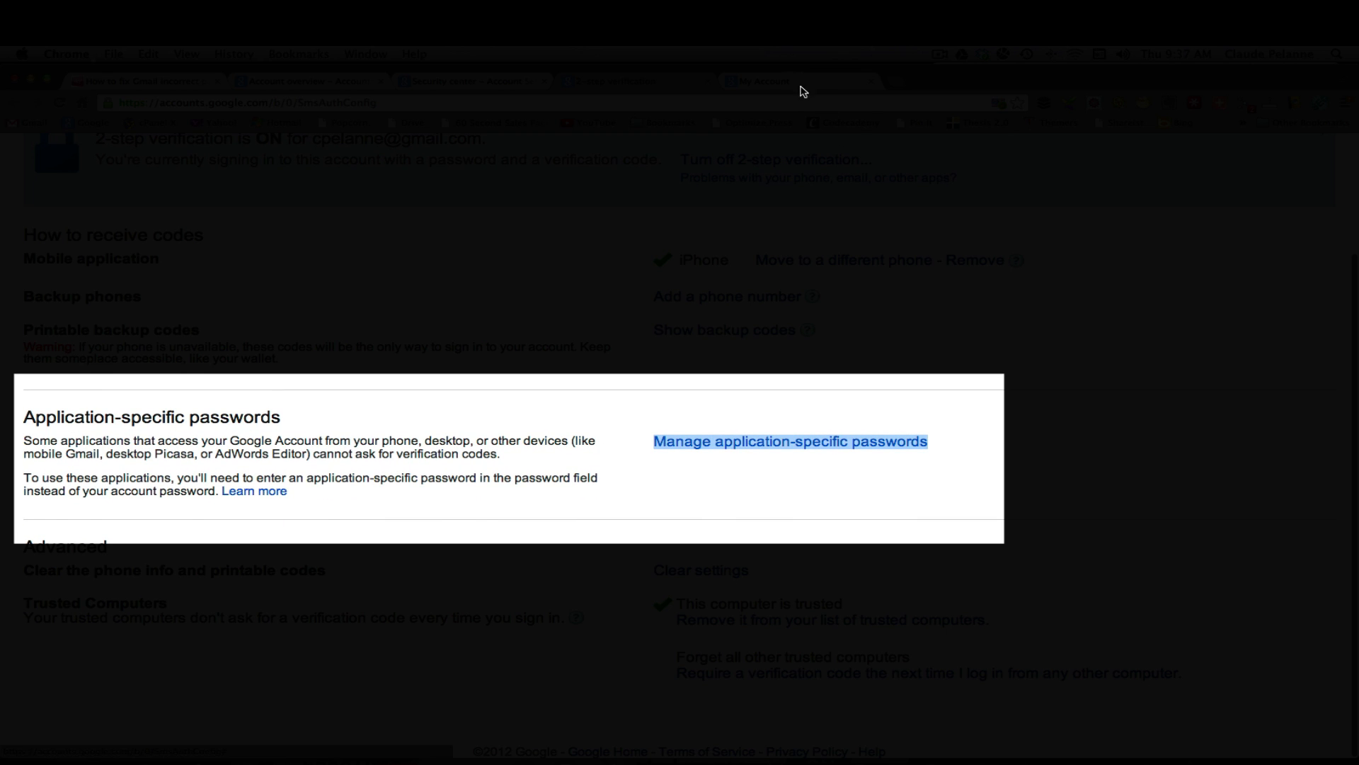
{"action": "left_click", "coordinate": [790, 441]}
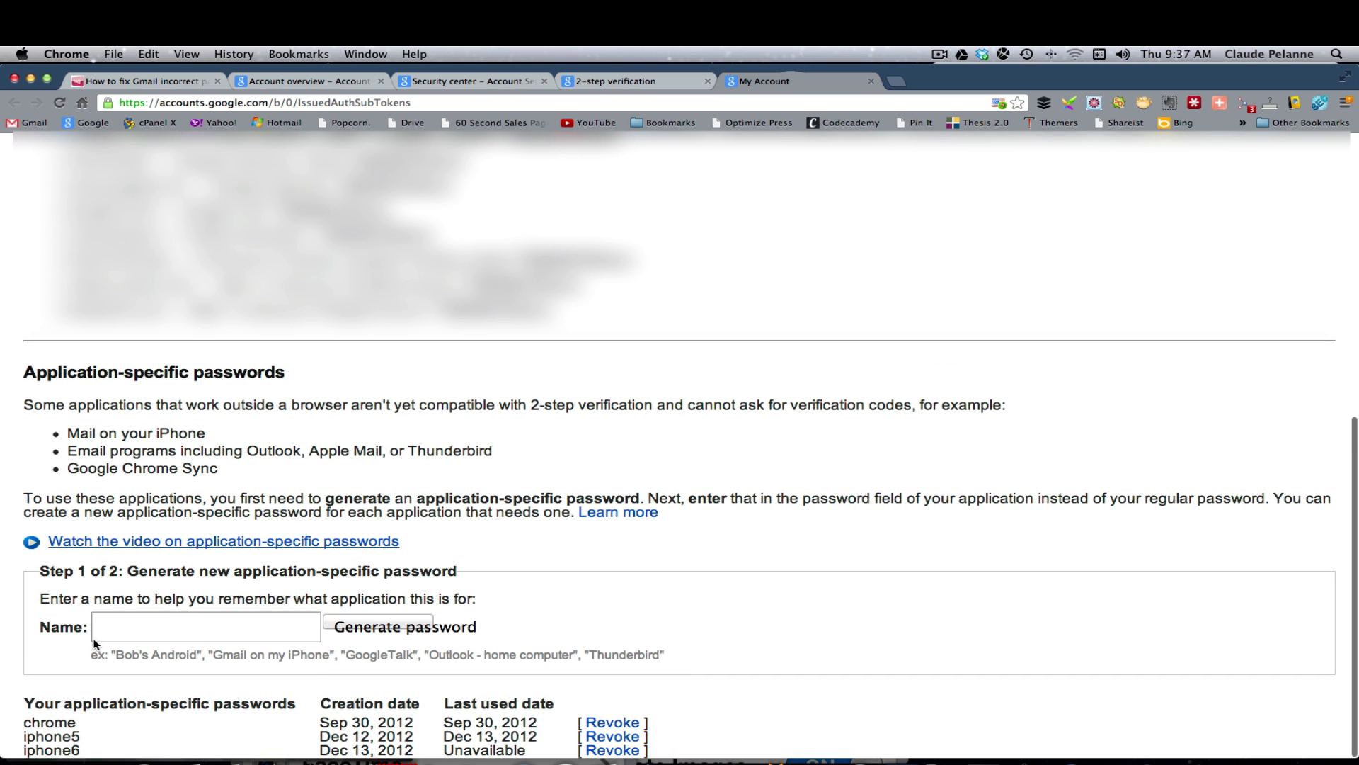
{"action": "mouse_move", "coordinate": [408, 633]}
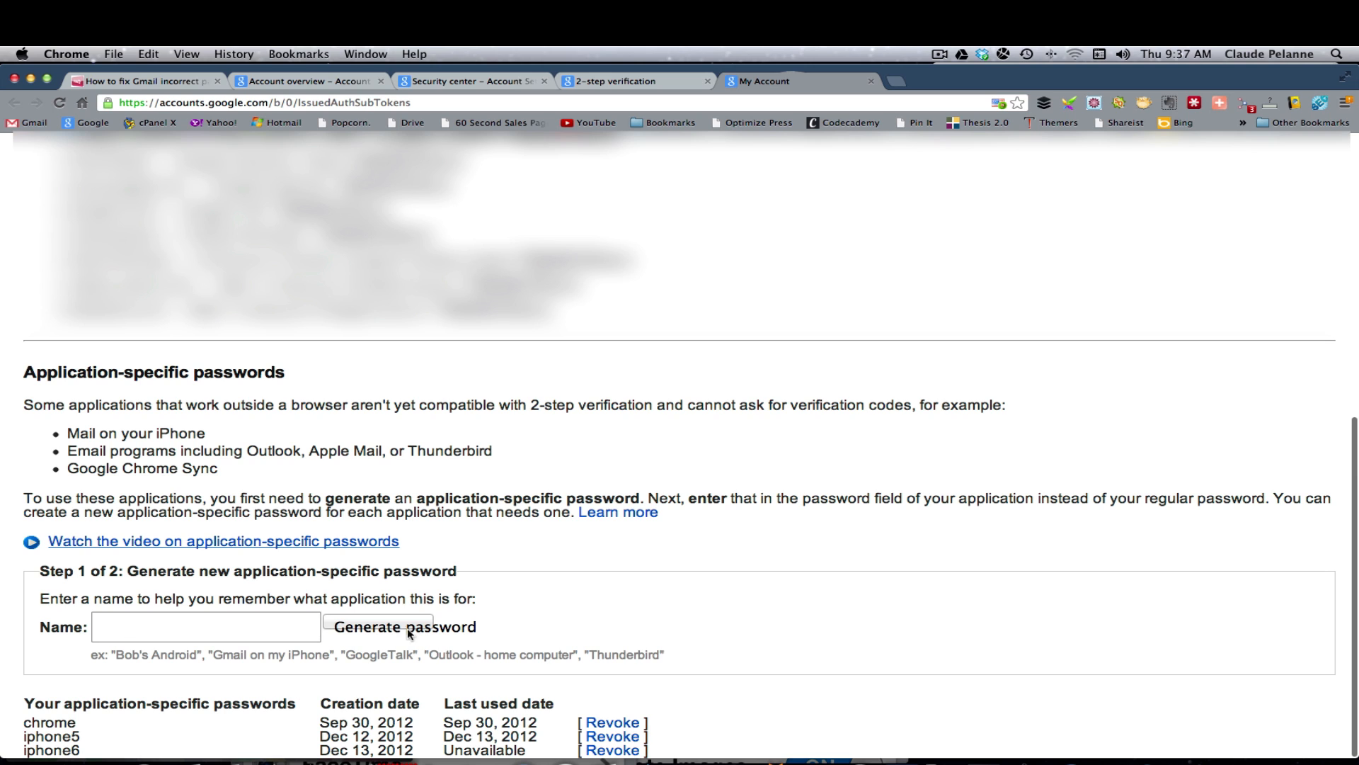
{"action": "left_click", "coordinate": [614, 749]}
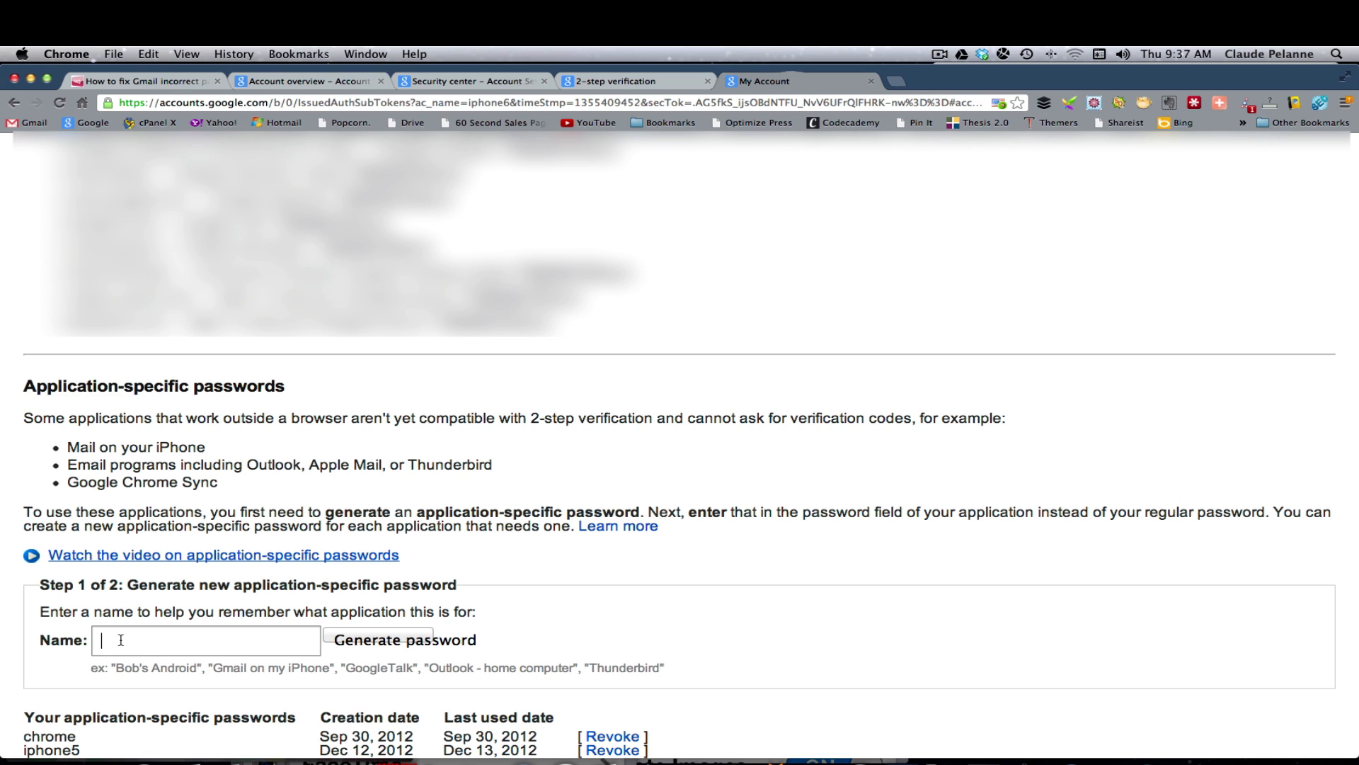
{"action": "type", "text": "iphon"}
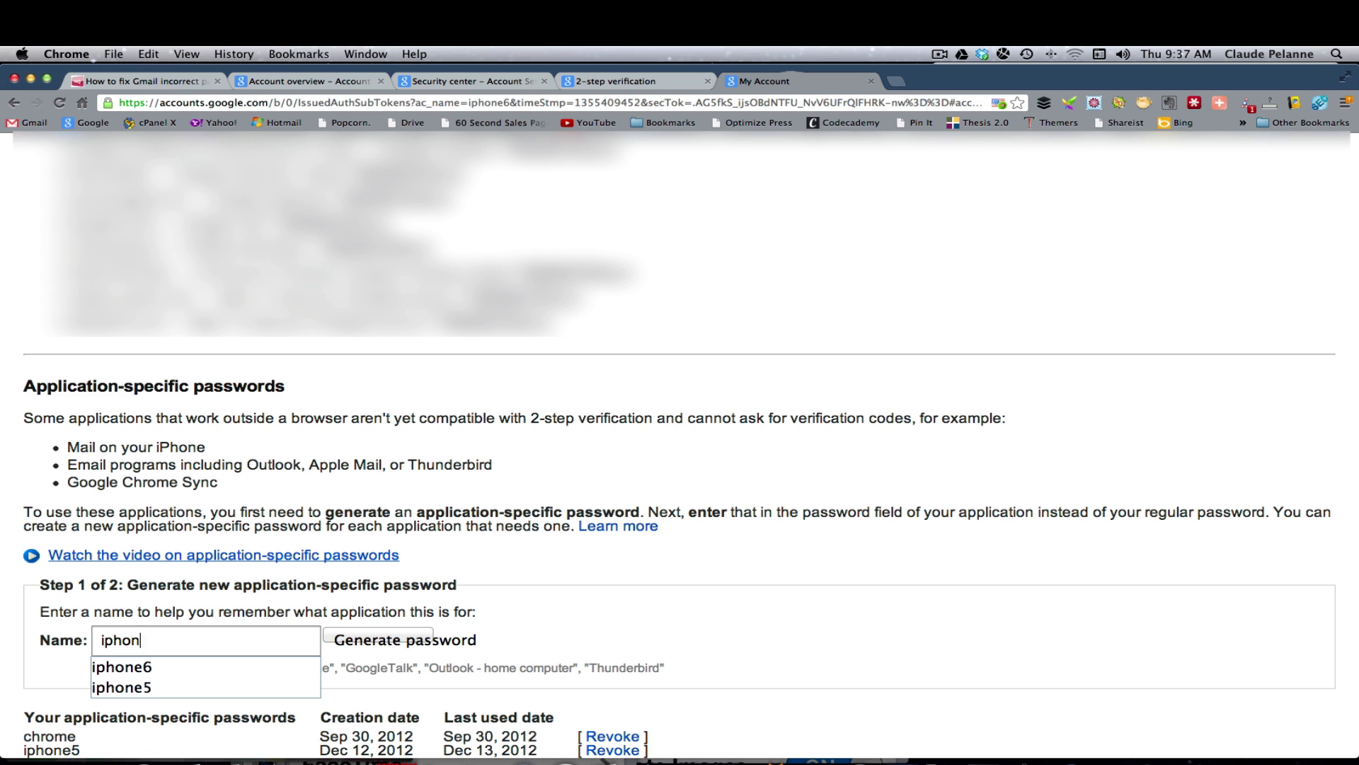
{"action": "type", "text": "e"}
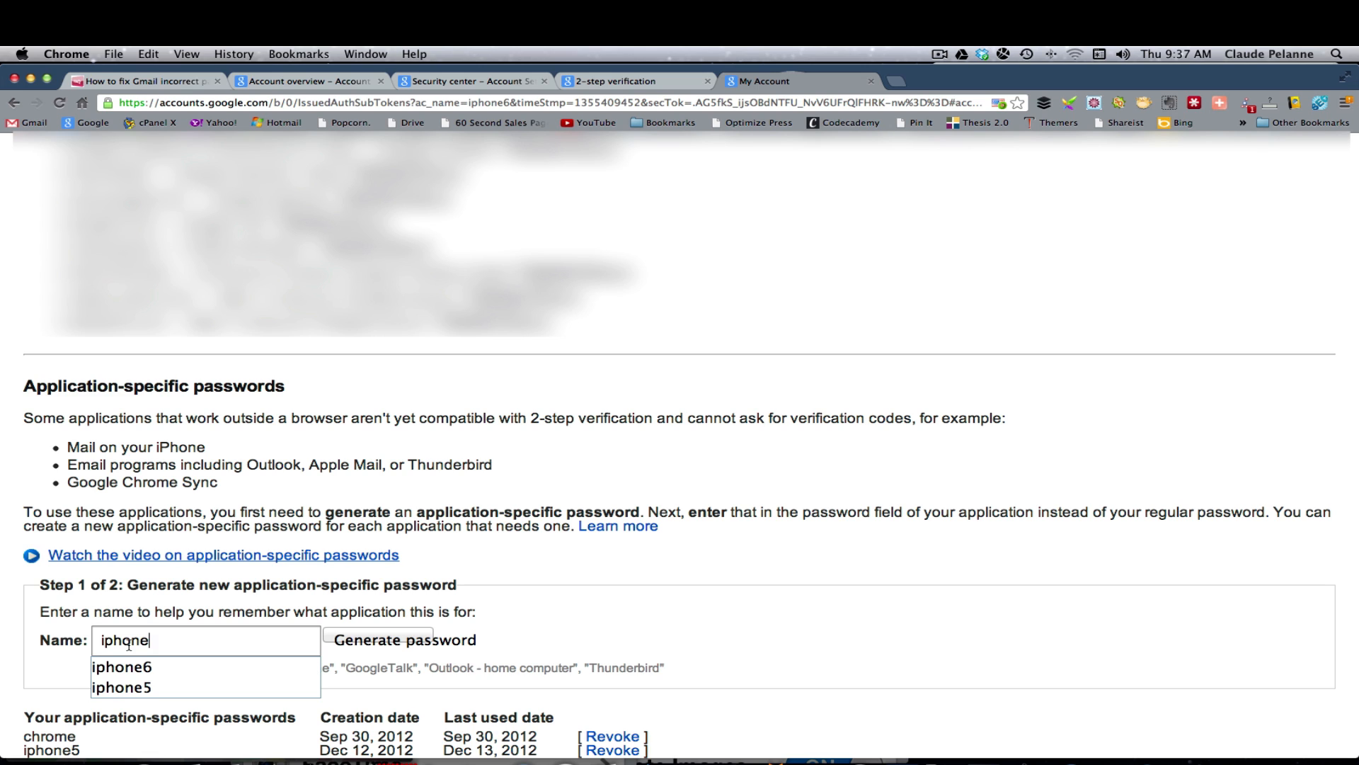
{"action": "left_click", "coordinate": [122, 667]}
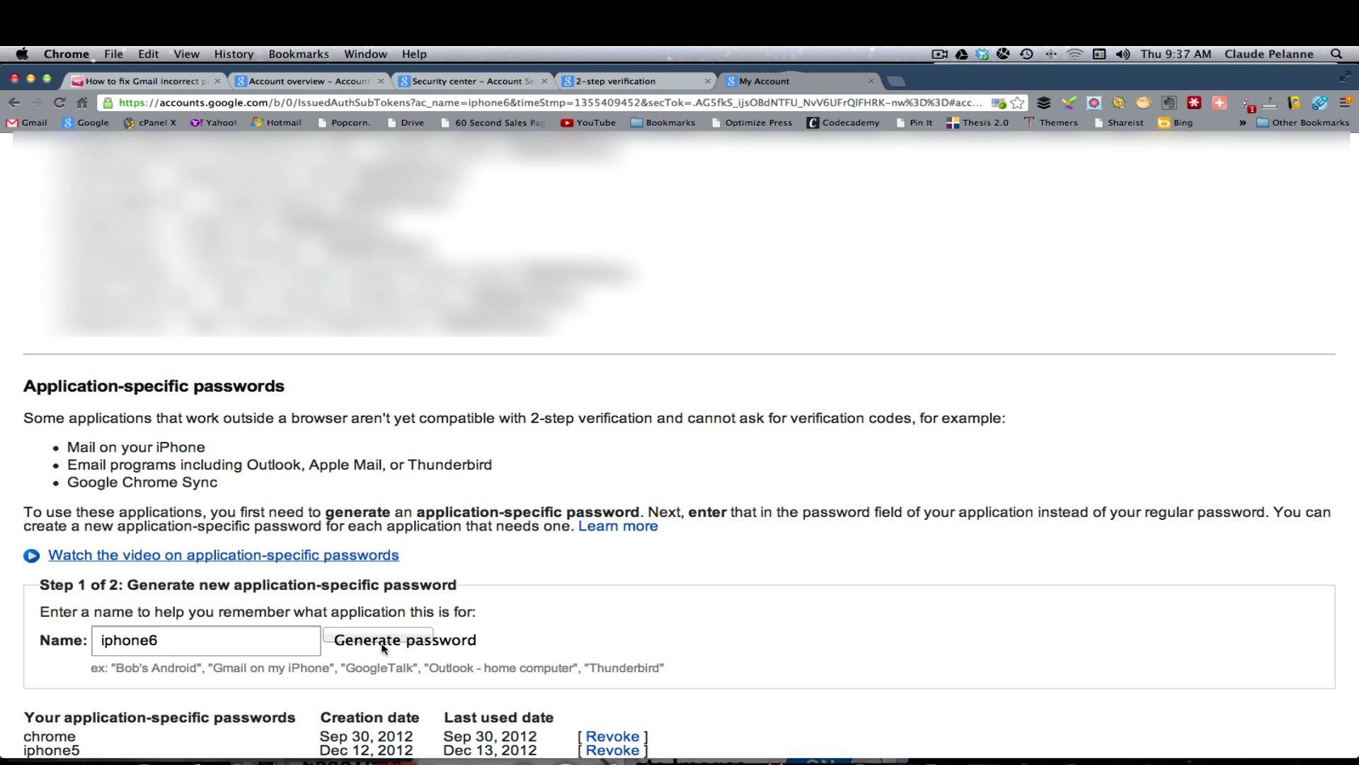
{"action": "left_click", "coordinate": [405, 640]}
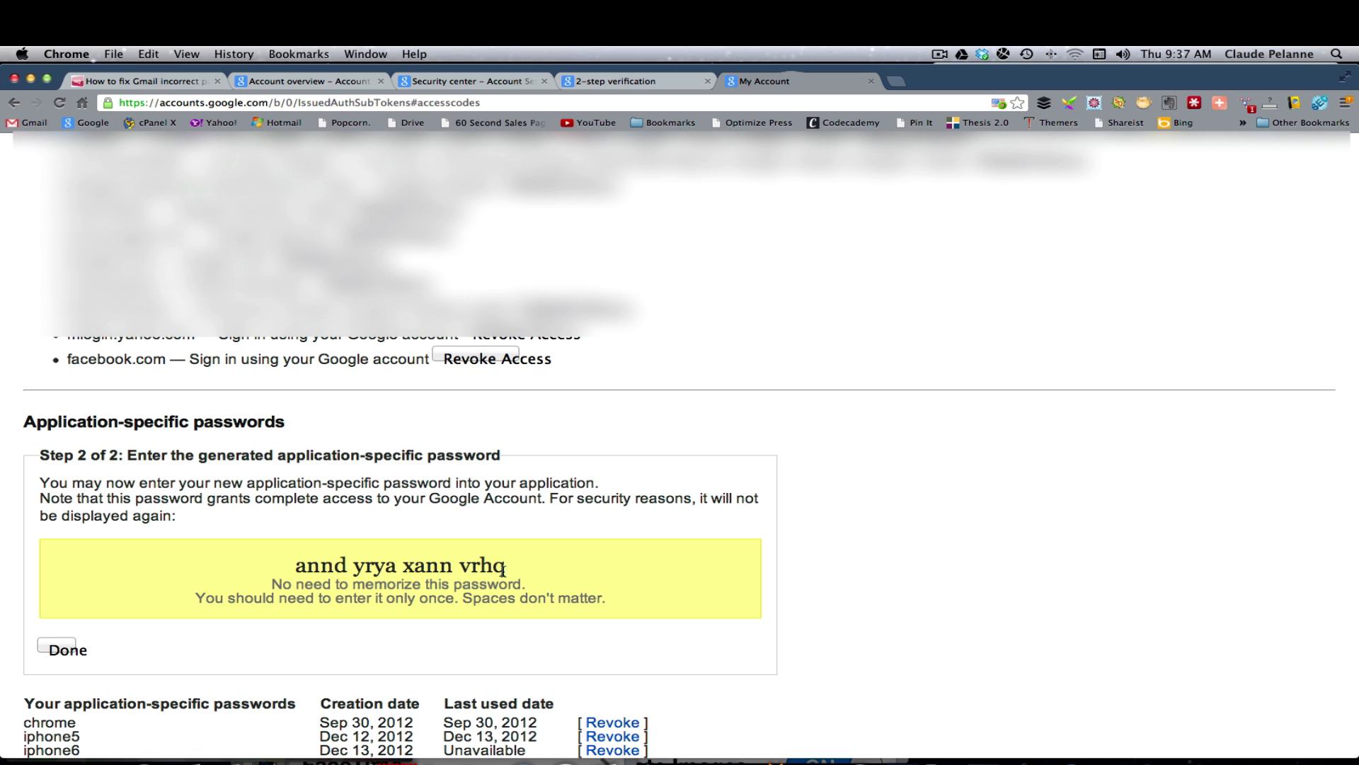
{"action": "mouse_move", "coordinate": [810, 658]}
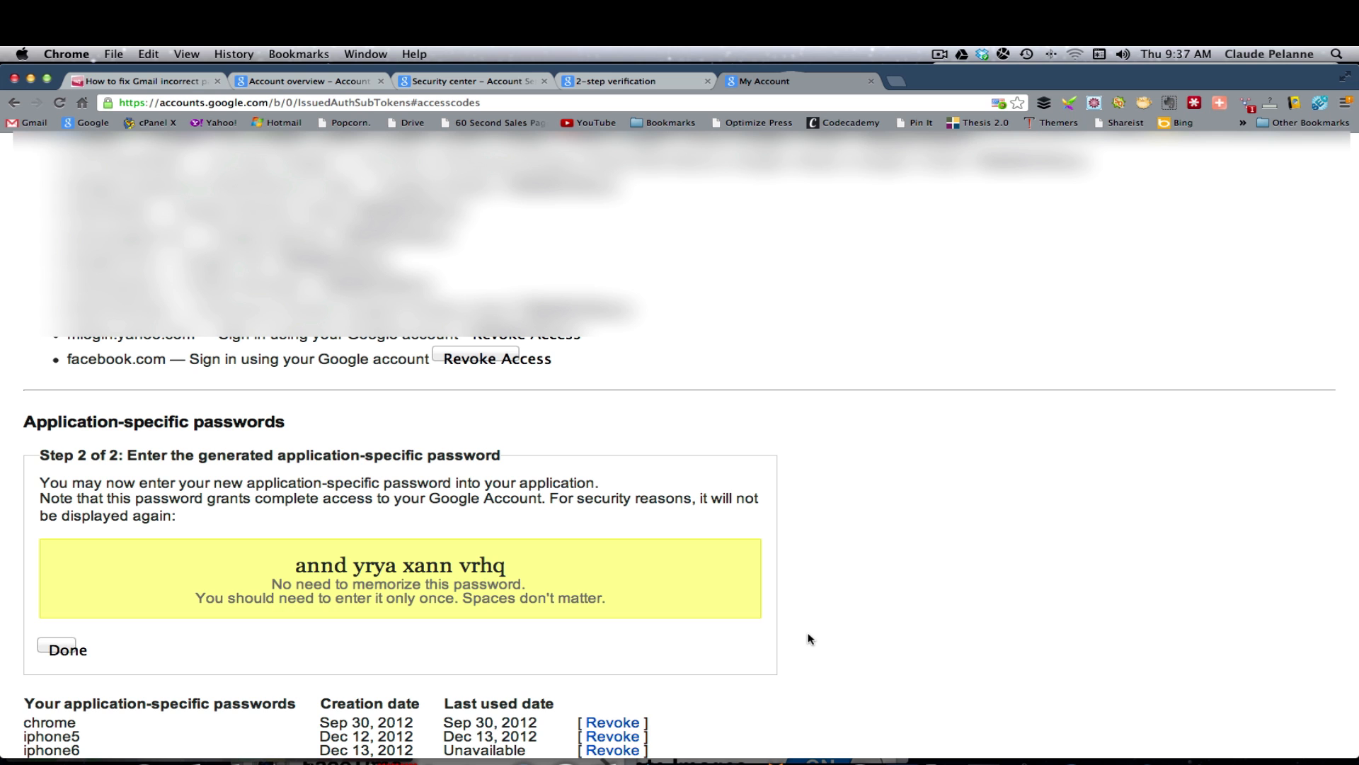
{"action": "mouse_move", "coordinate": [34, 72]}
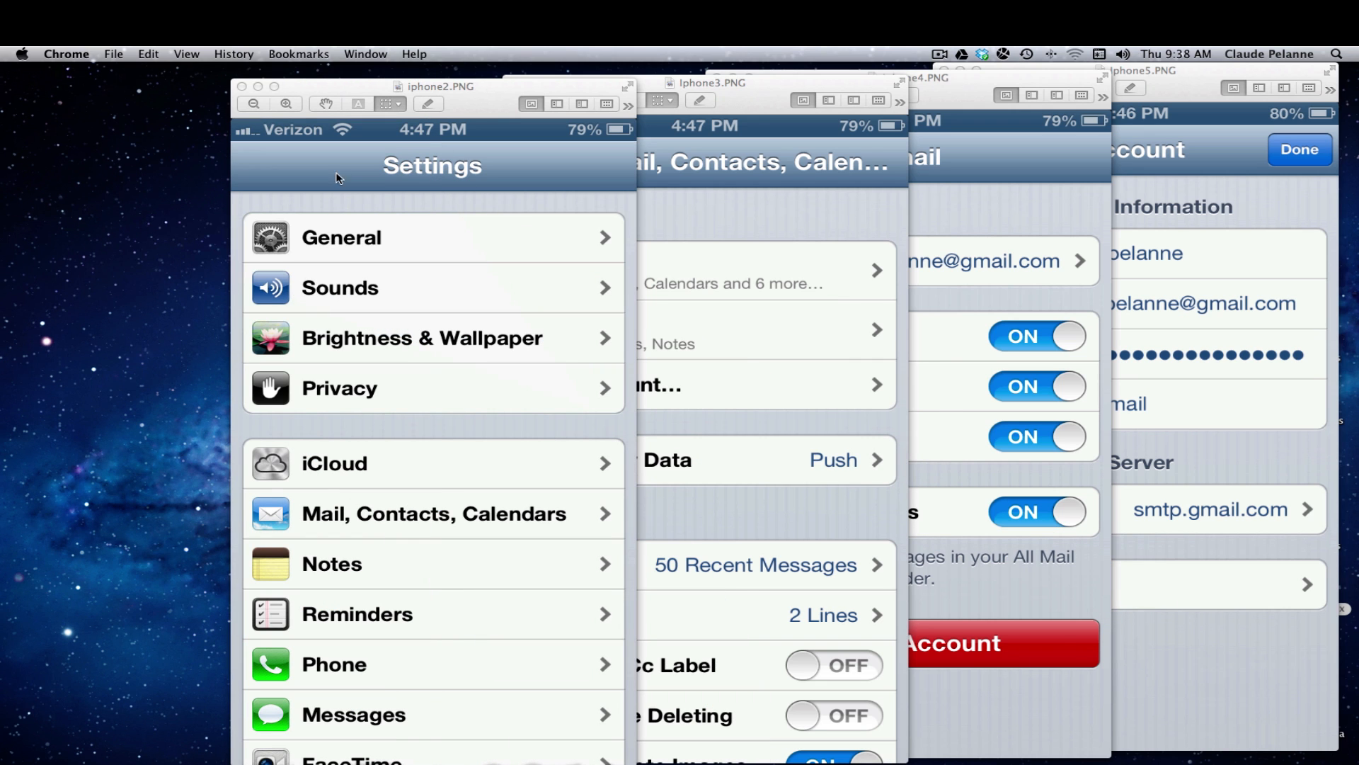
{"action": "mouse_move", "coordinate": [394, 519]}
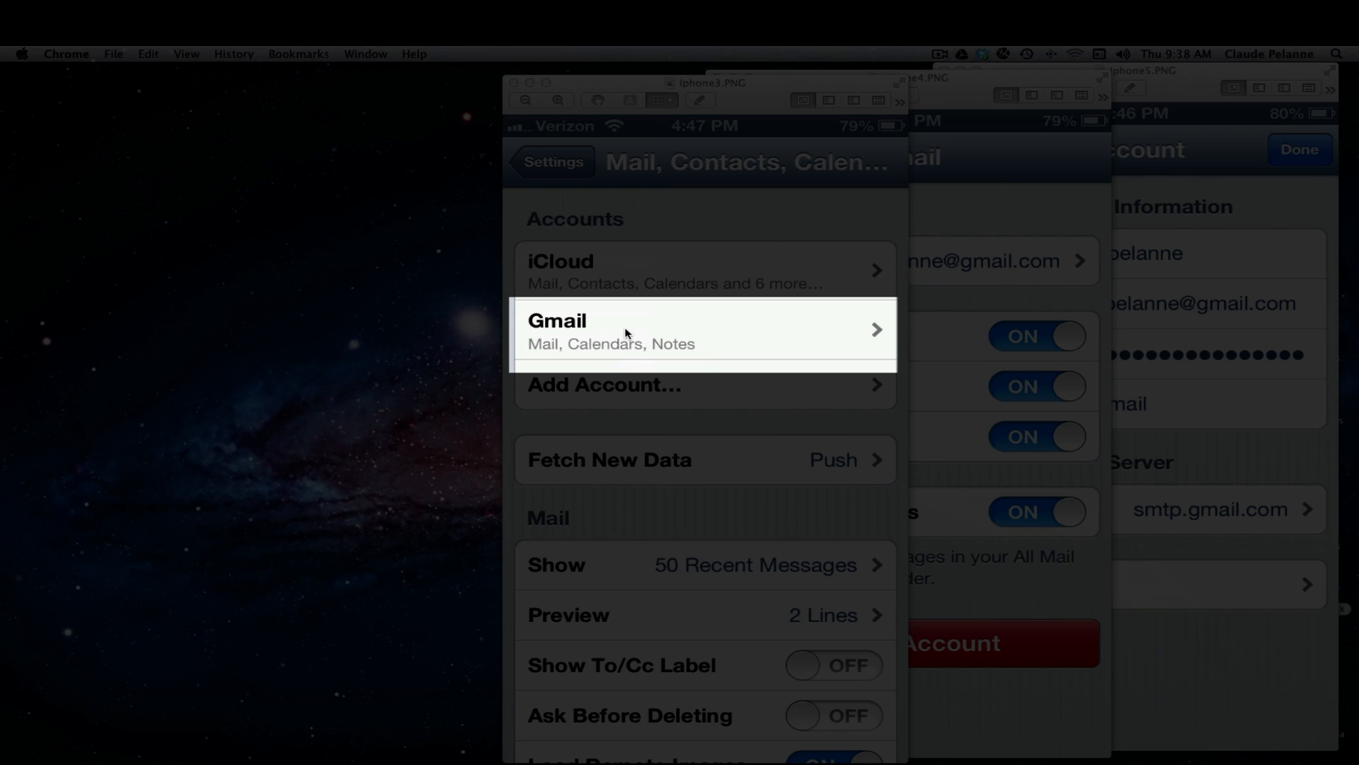
{"action": "mouse_move", "coordinate": [593, 337]}
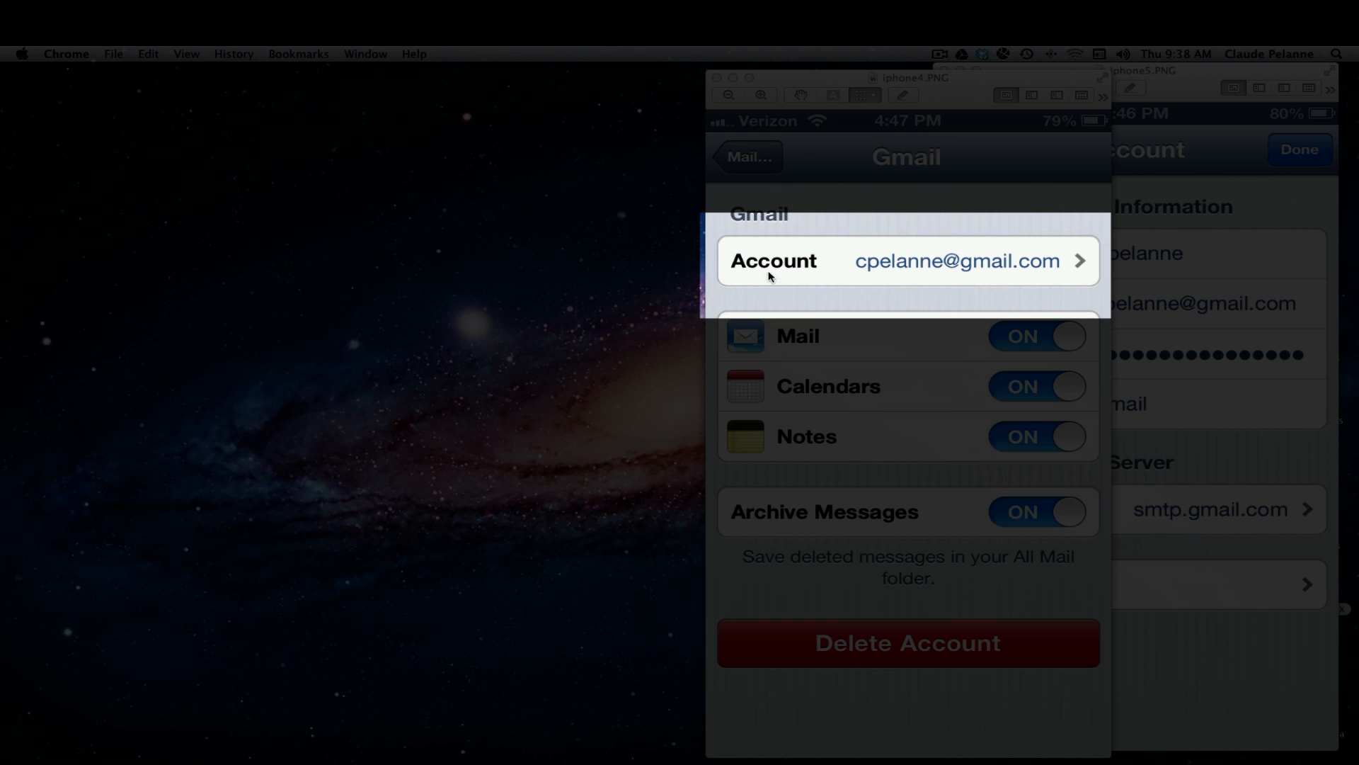
{"action": "mouse_move", "coordinate": [748, 83]}
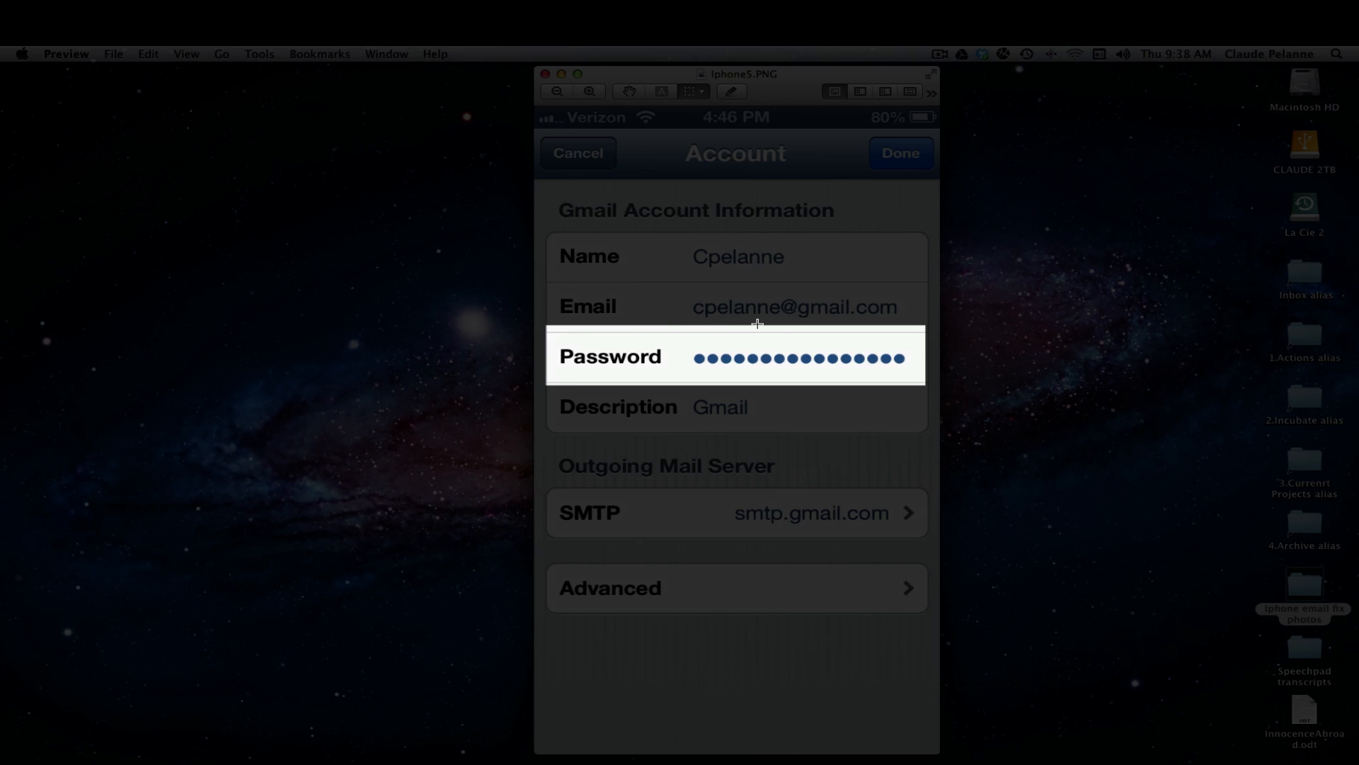
{"action": "mouse_move", "coordinate": [639, 380]}
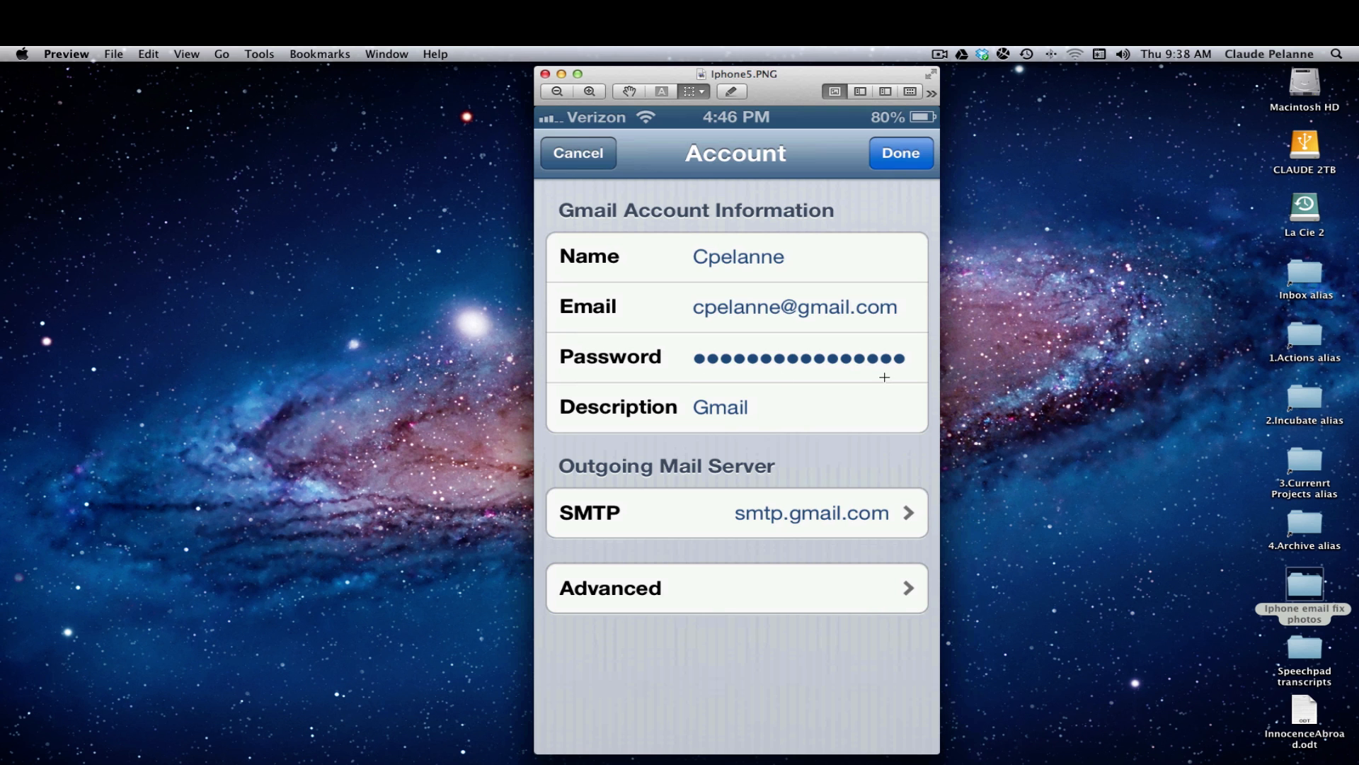
{"action": "mouse_move", "coordinate": [899, 375]}
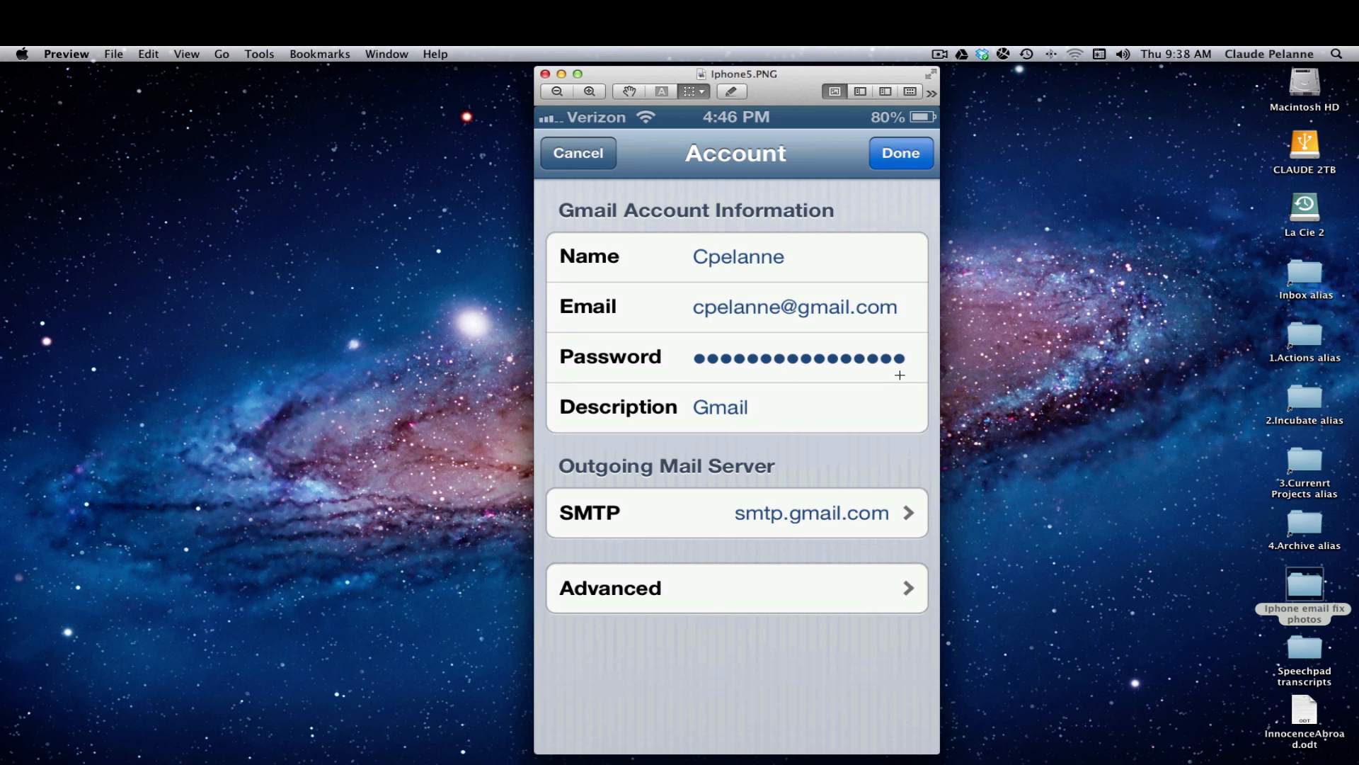
{"action": "mouse_move", "coordinate": [875, 368]}
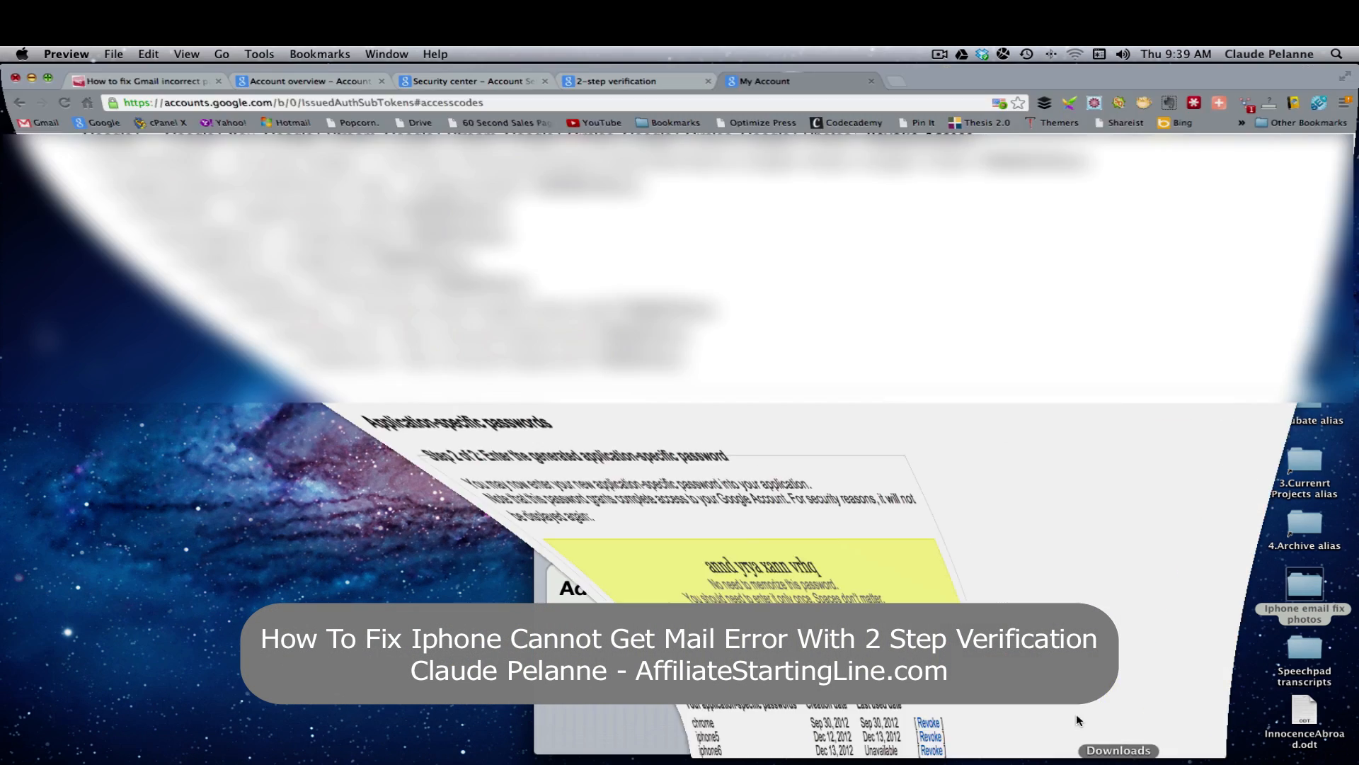
Switch to the 'How to fix Gmail incorrect password' tab with the four-step fix.
{"action": "left_click", "coordinate": [141, 81]}
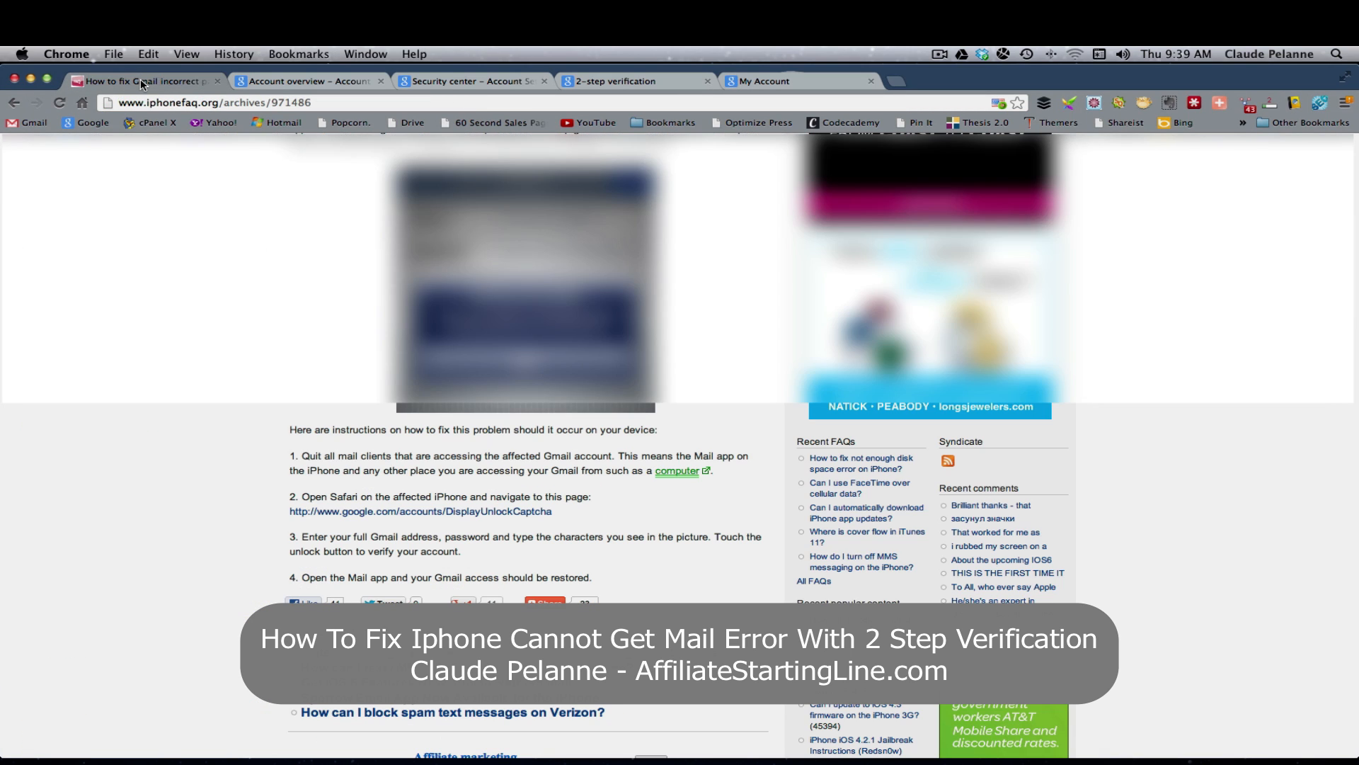